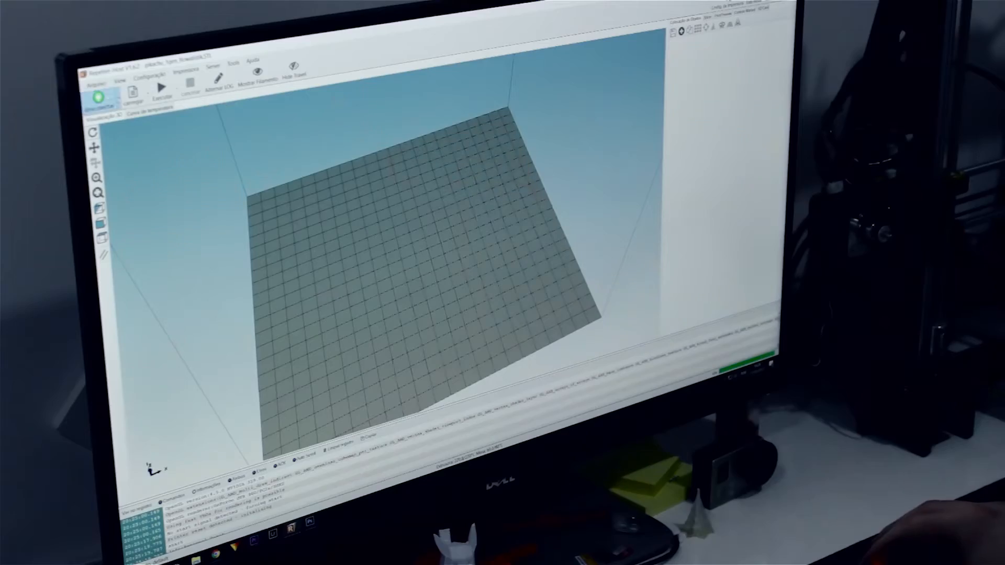
Step: Bring up the file-open dialog showing the Low Poly Pikachu files folder
click(133, 88)
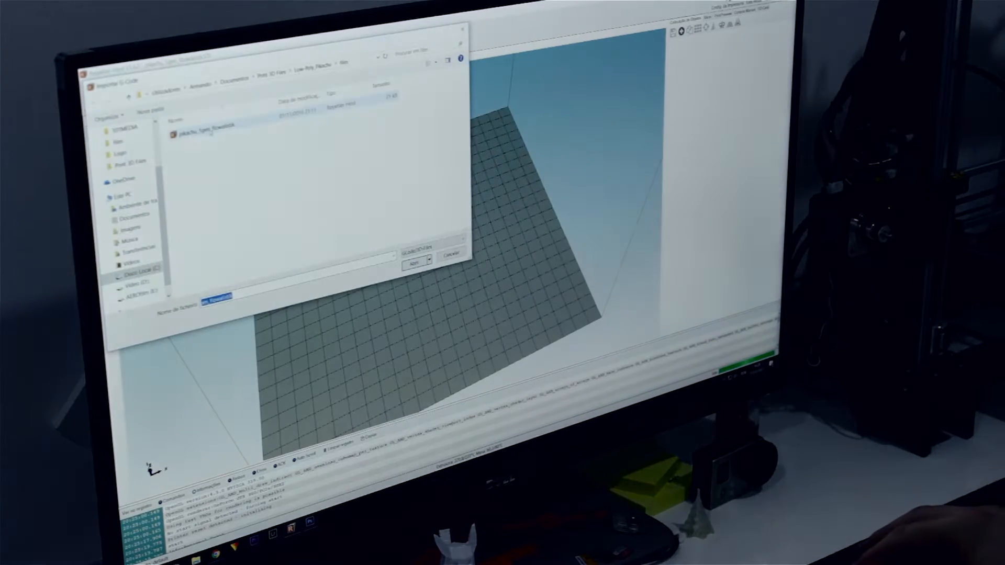
Step: Load the low-poly Pikachu STL onto the print bed
click(415, 261)
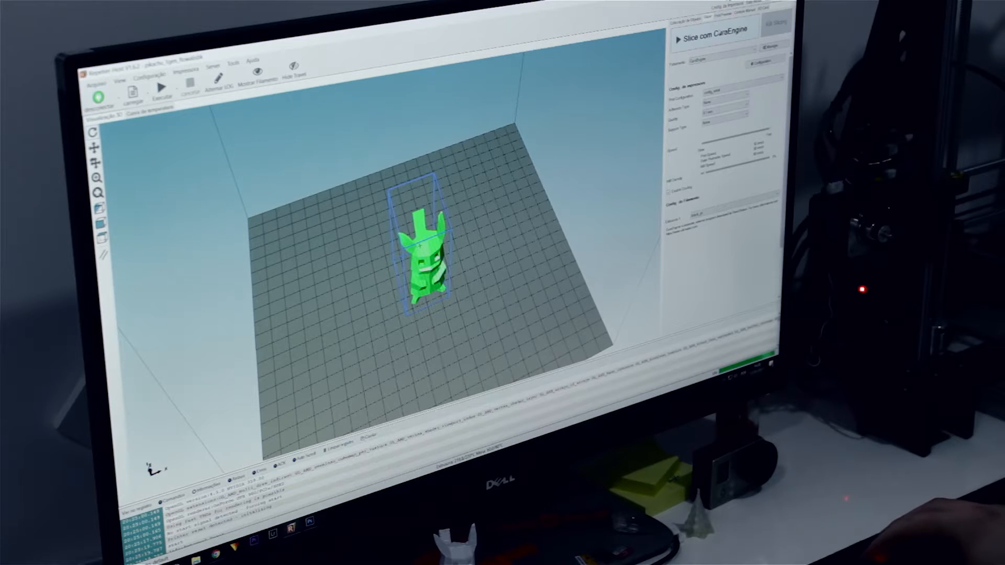
Step: Slice the Pikachu model with CuraEngine to show print statistics and layer preview
click(711, 39)
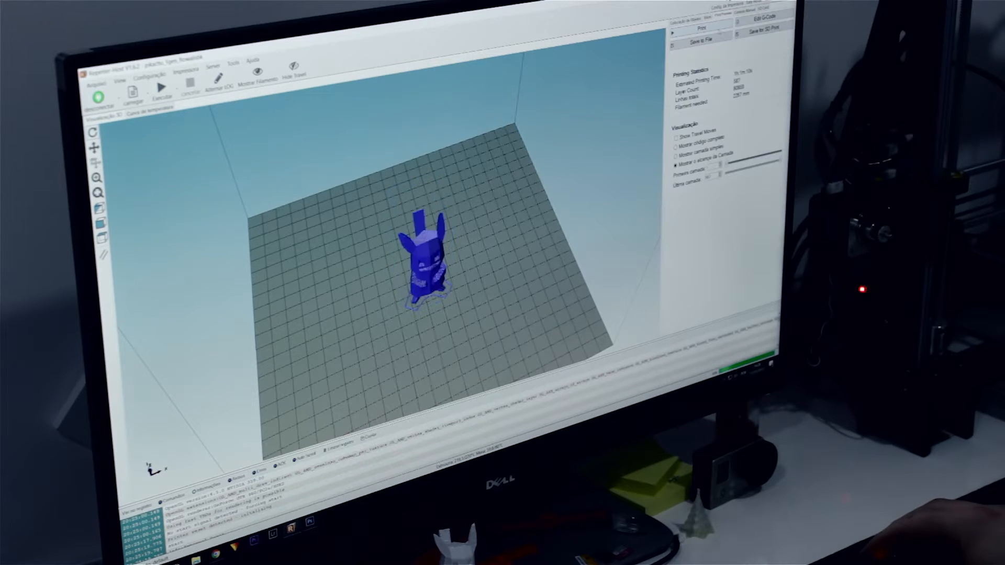